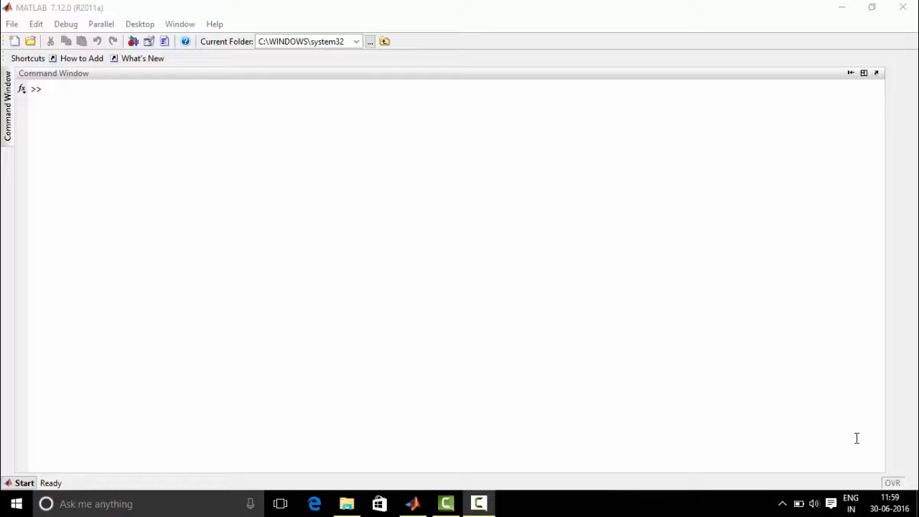
# Create a new blank script from the File > New menu
pyautogui.click(12, 24)
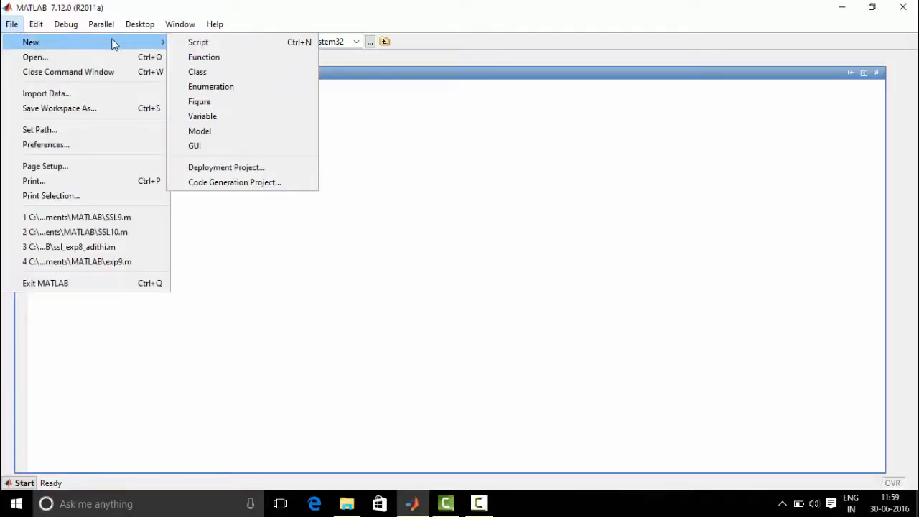
pyautogui.click(199, 42)
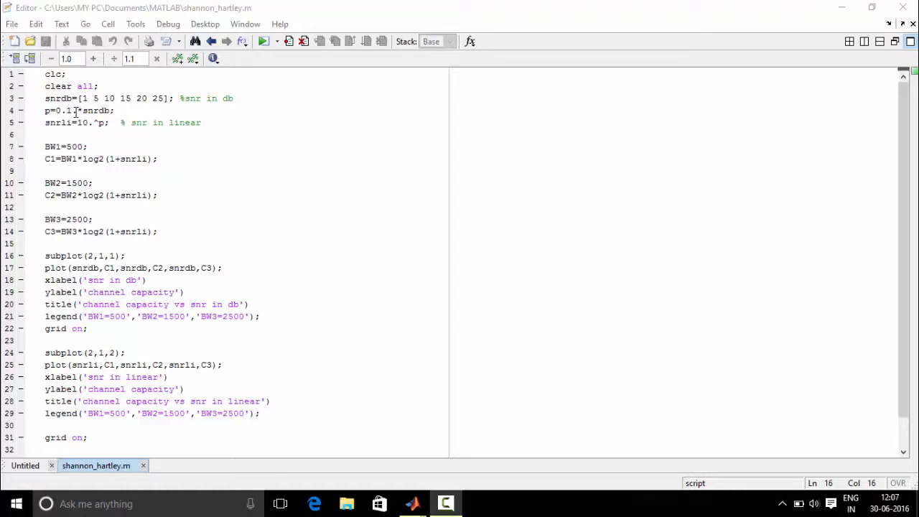
pyautogui.moveTo(81, 111)
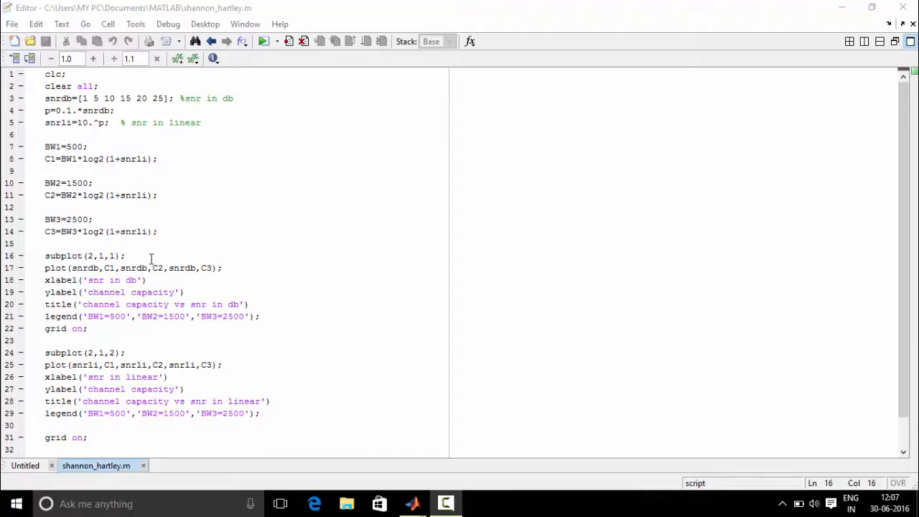
pyautogui.moveTo(154, 253)
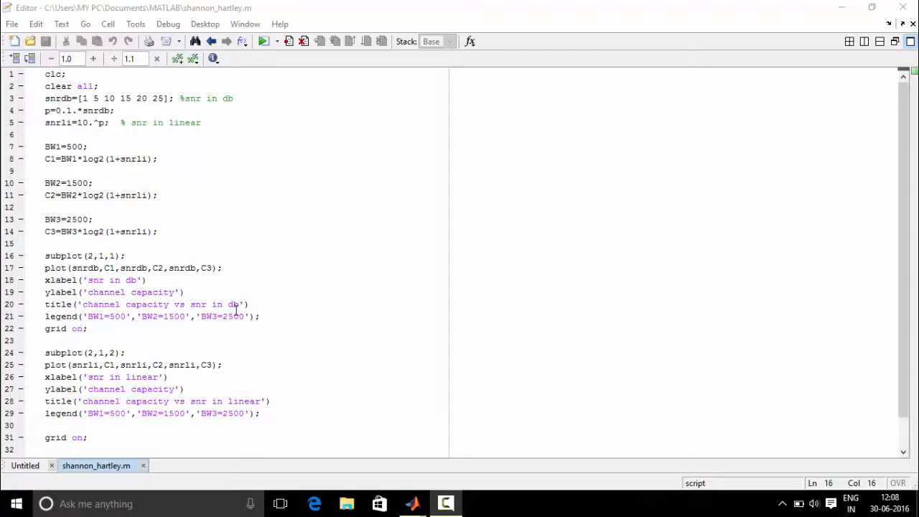
pyautogui.moveTo(200, 325)
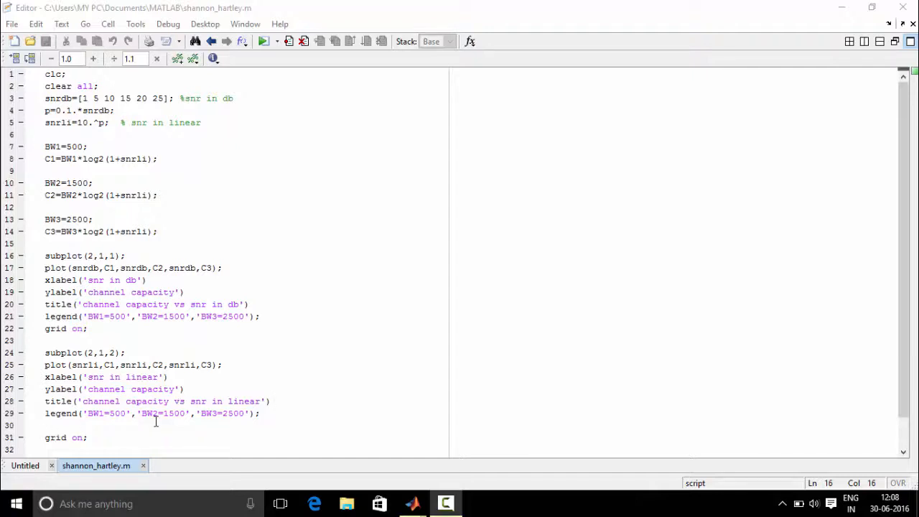
pyautogui.moveTo(165, 465)
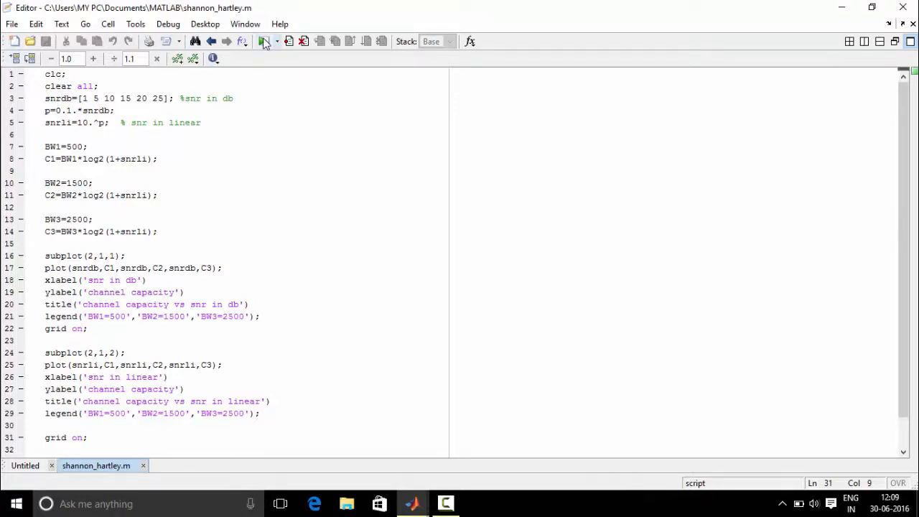
# Run the shannon_hartley script to draw capacity versus SNR plots for three bandwidths
pyautogui.click(263, 41)
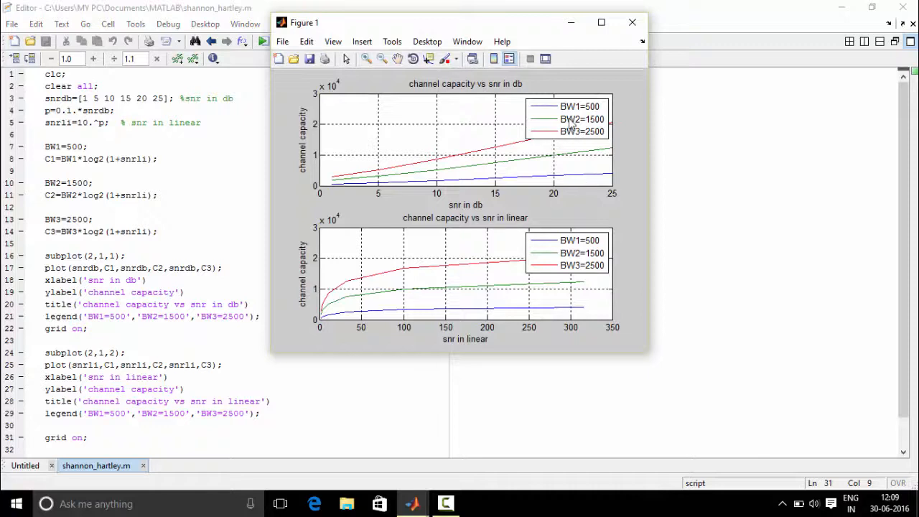
pyautogui.moveTo(550, 111)
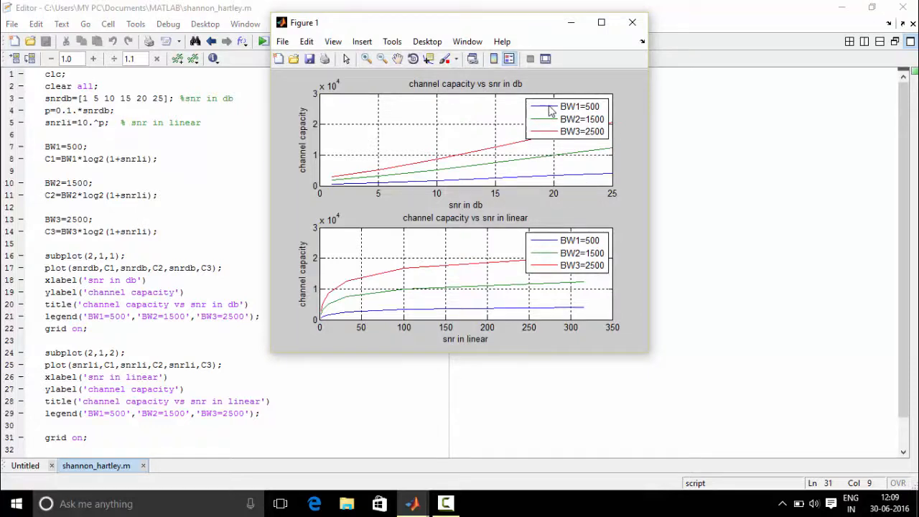
pyautogui.moveTo(549, 122)
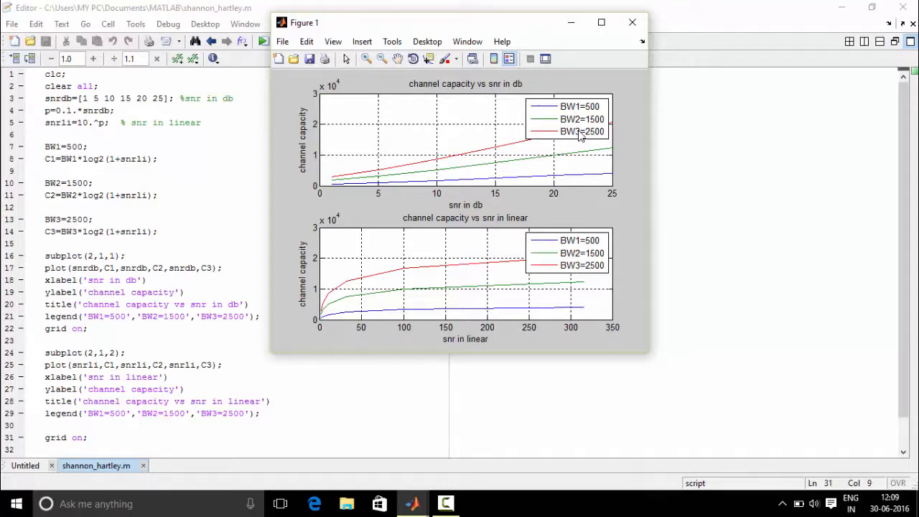
pyautogui.moveTo(379, 189)
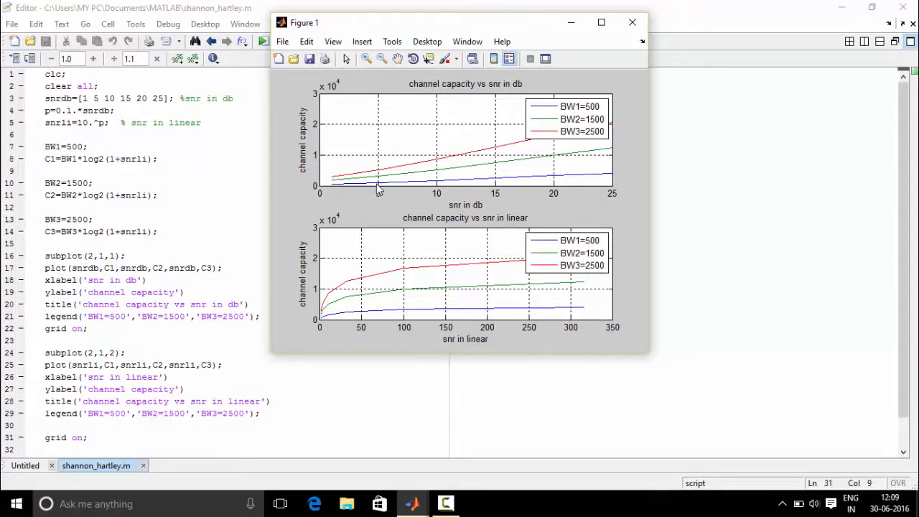
pyautogui.moveTo(338, 119)
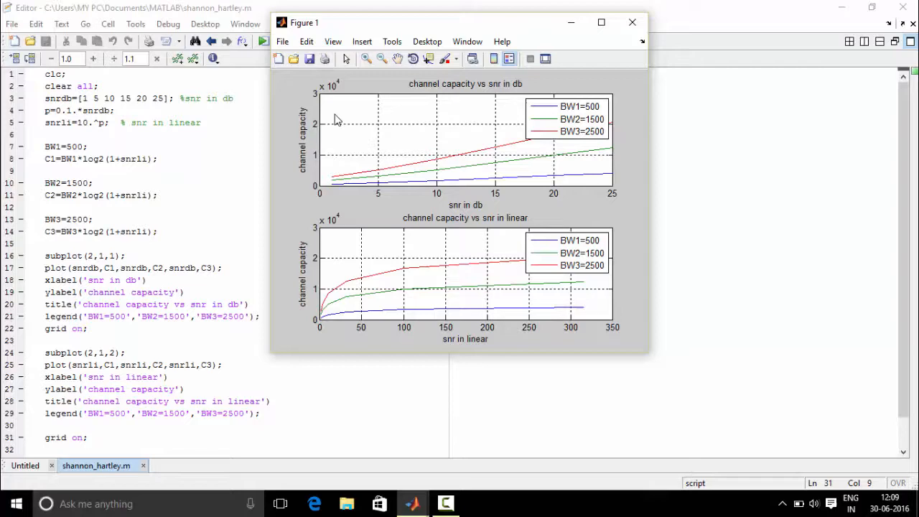
pyautogui.moveTo(502, 199)
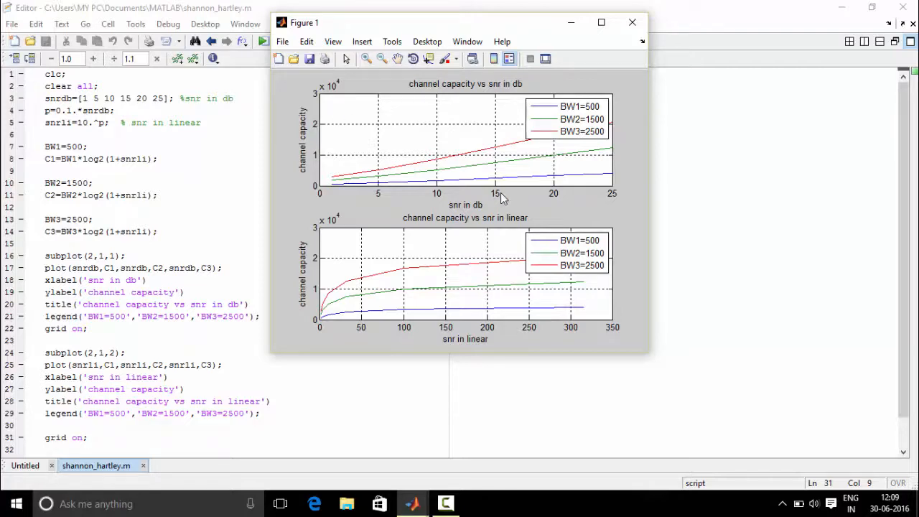